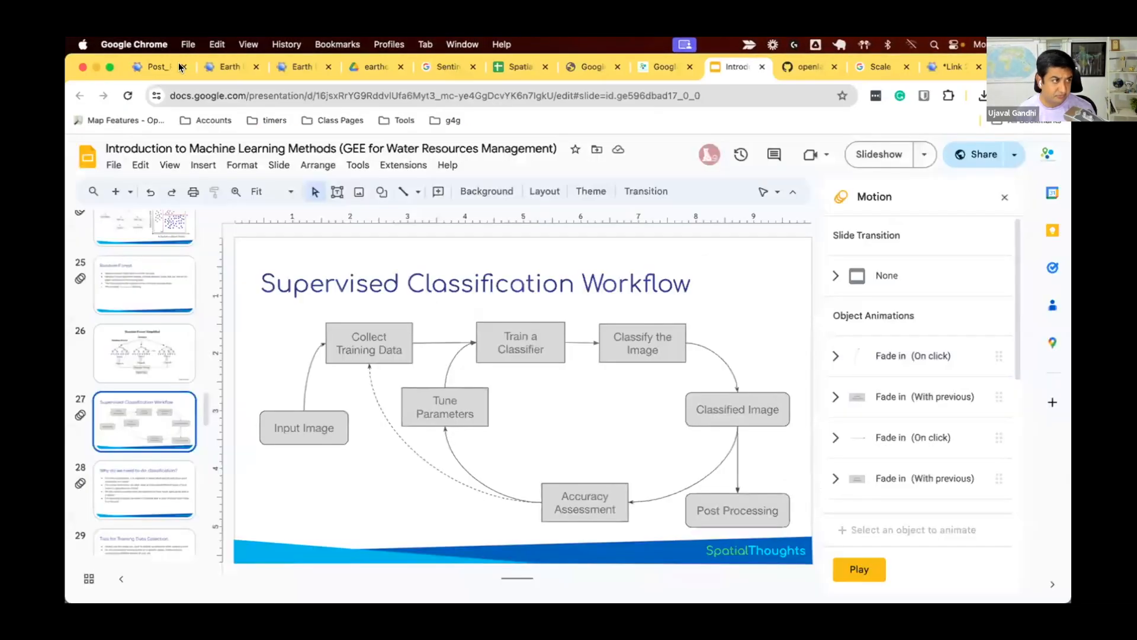
Switch from the Slides workflow slide to the Post_Processing script in Earth Engine
{"action": "left_click", "coordinate": [153, 66]}
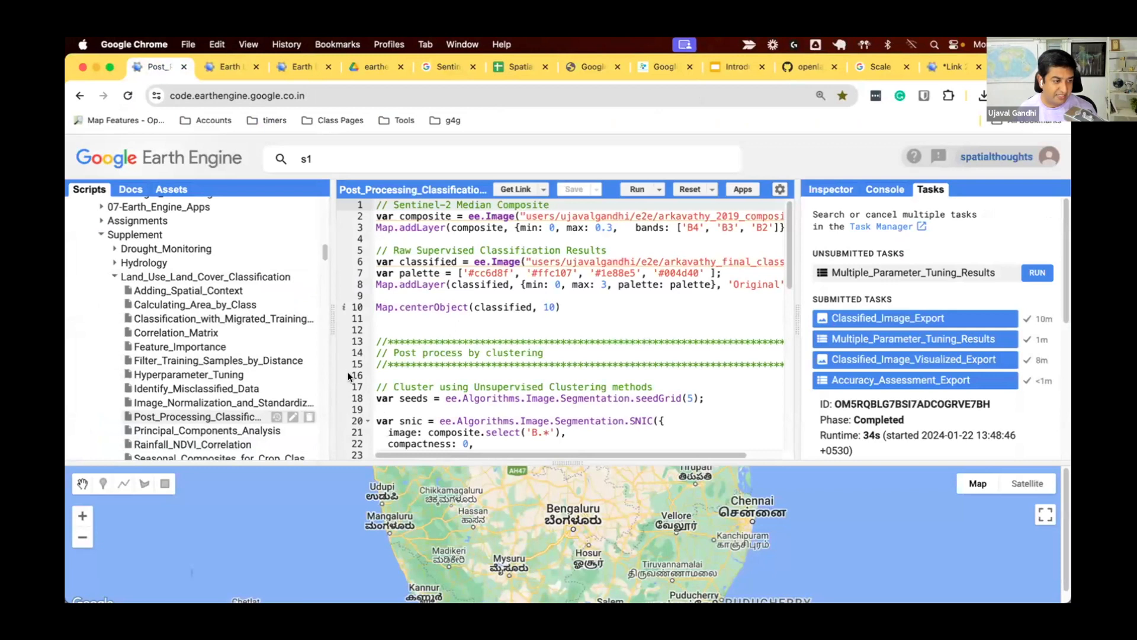
Enlarge the map panel and run the script to draw the original classification
{"action": "left_click", "coordinate": [1036, 273]}
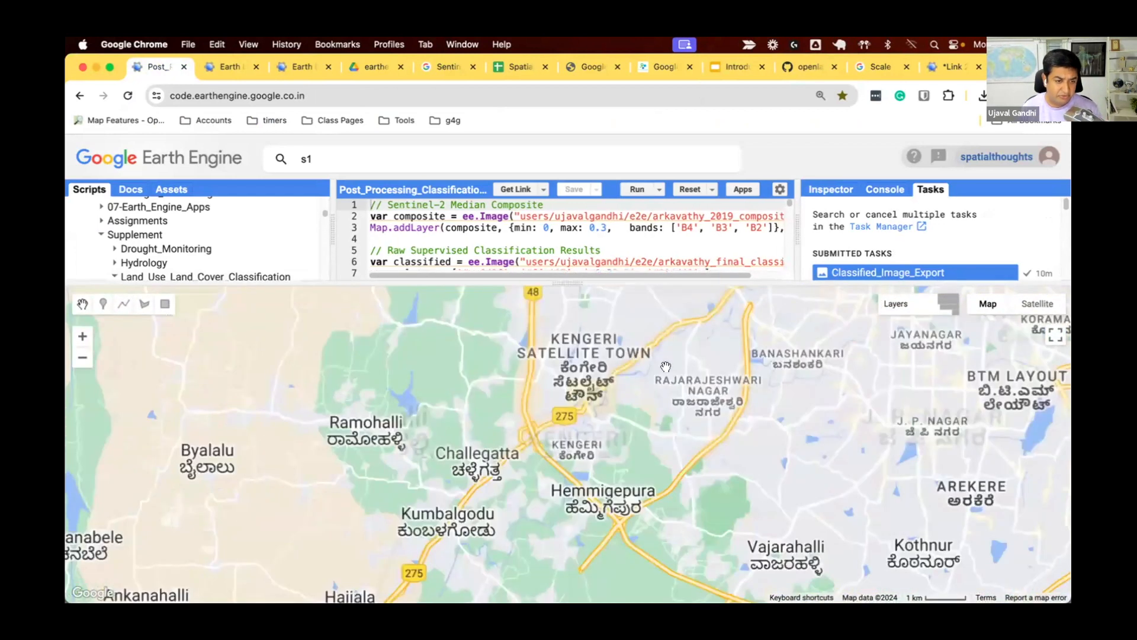
{"action": "left_click", "coordinate": [636, 190]}
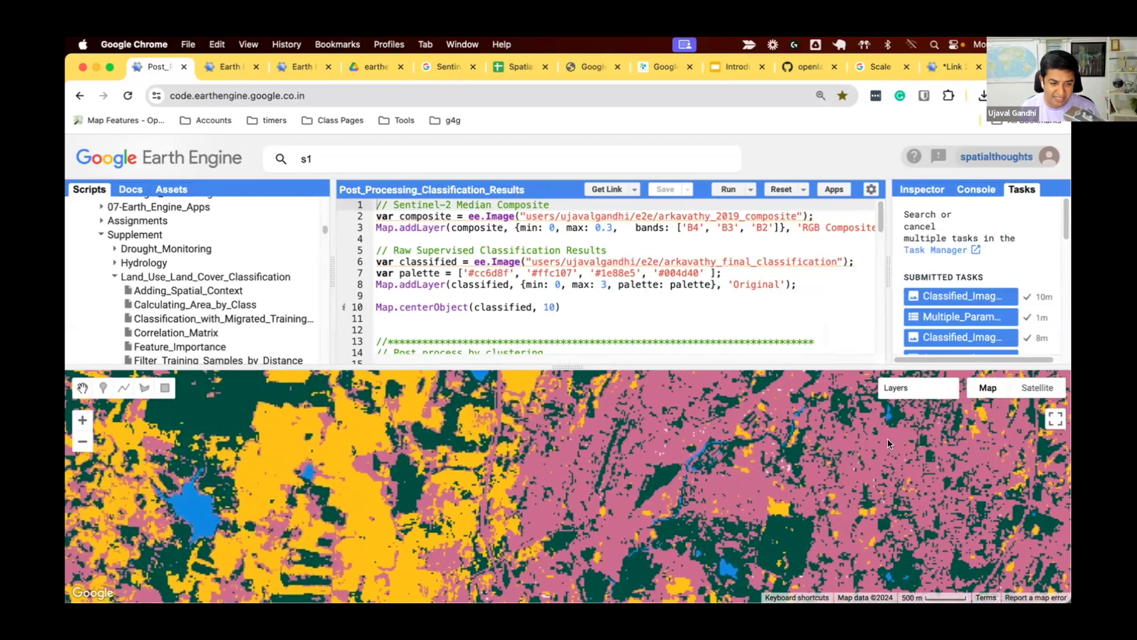
Show the Layers list and zoom into a small neighborhood of the original classification
{"action": "left_click", "coordinate": [896, 387]}
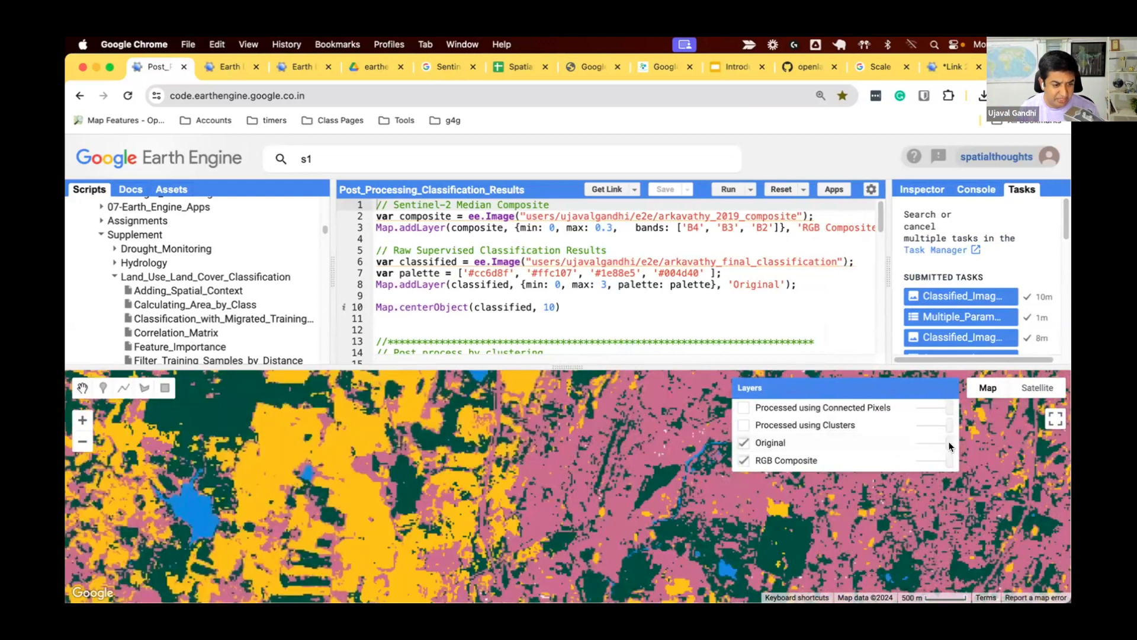
{"action": "mouse_move", "coordinate": [925, 442]}
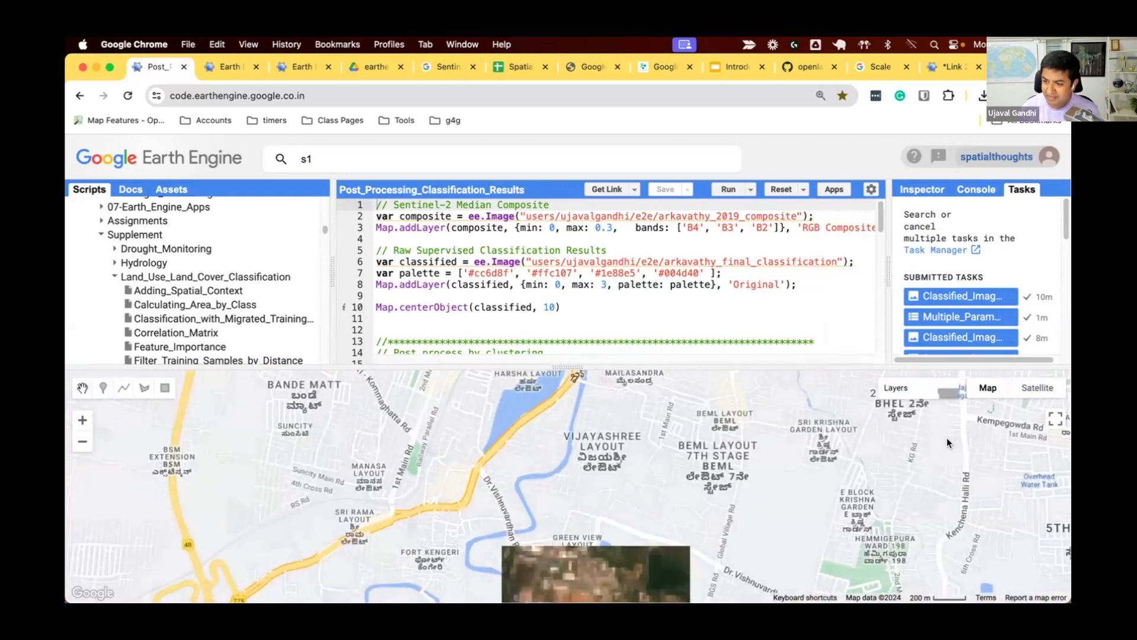
{"action": "left_click", "coordinate": [897, 387]}
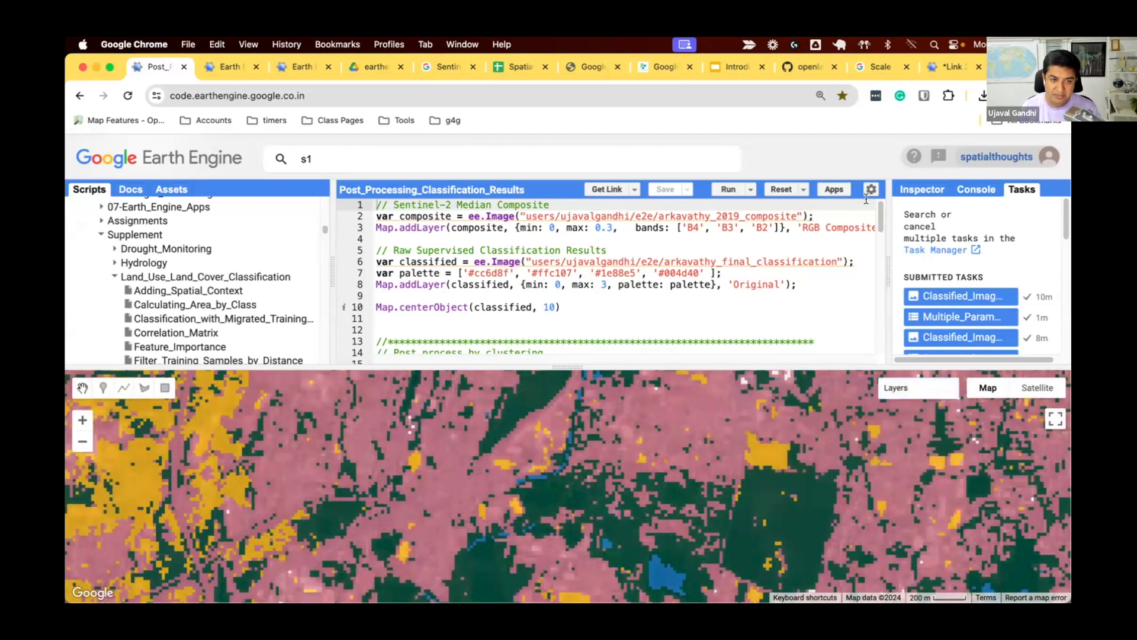
Review the SNIC clustering code and lower the Original layer's opacity over the composite
{"action": "scroll", "scroll_direction": "down", "scroll_amount": 3}
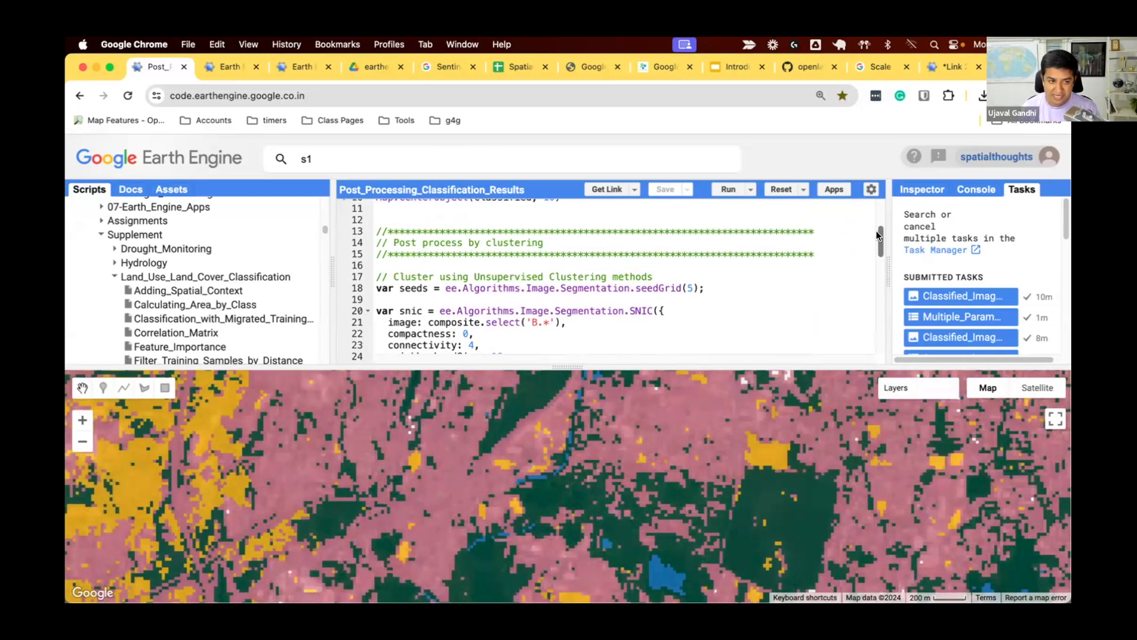
{"action": "scroll", "scroll_direction": "down", "scroll_amount": 3}
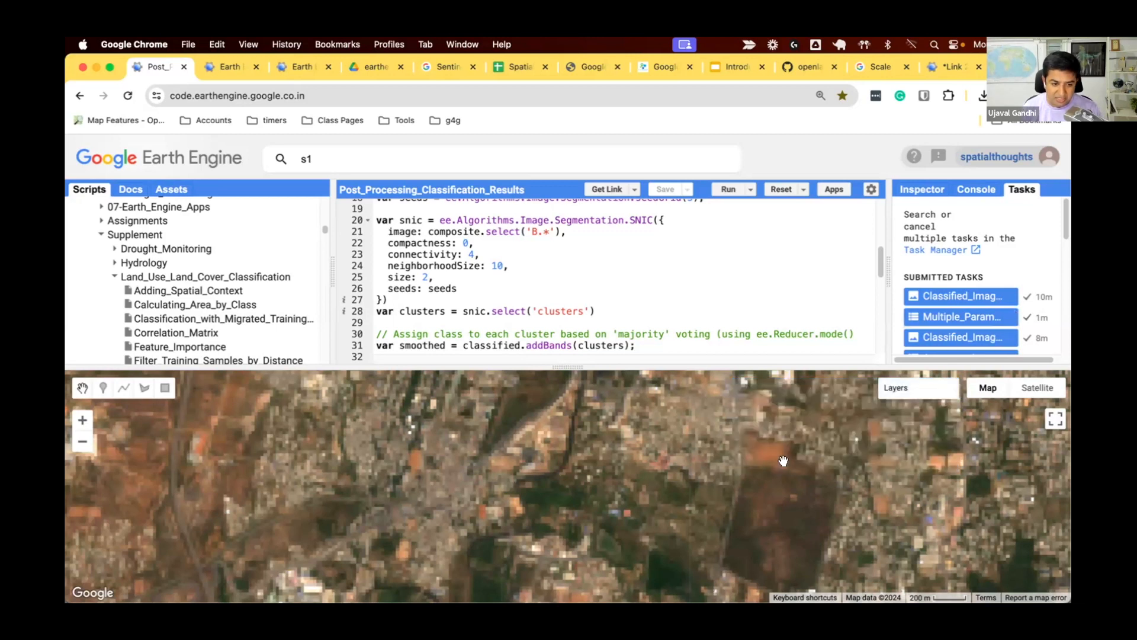
{"action": "mouse_move", "coordinate": [840, 526]}
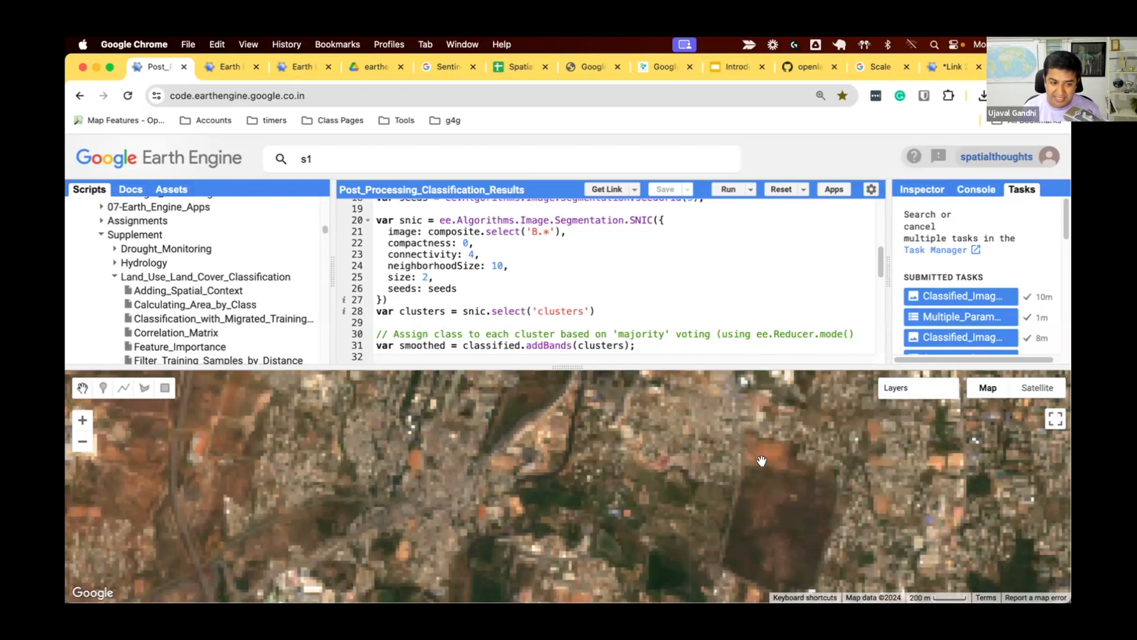
{"action": "mouse_move", "coordinate": [794, 581]}
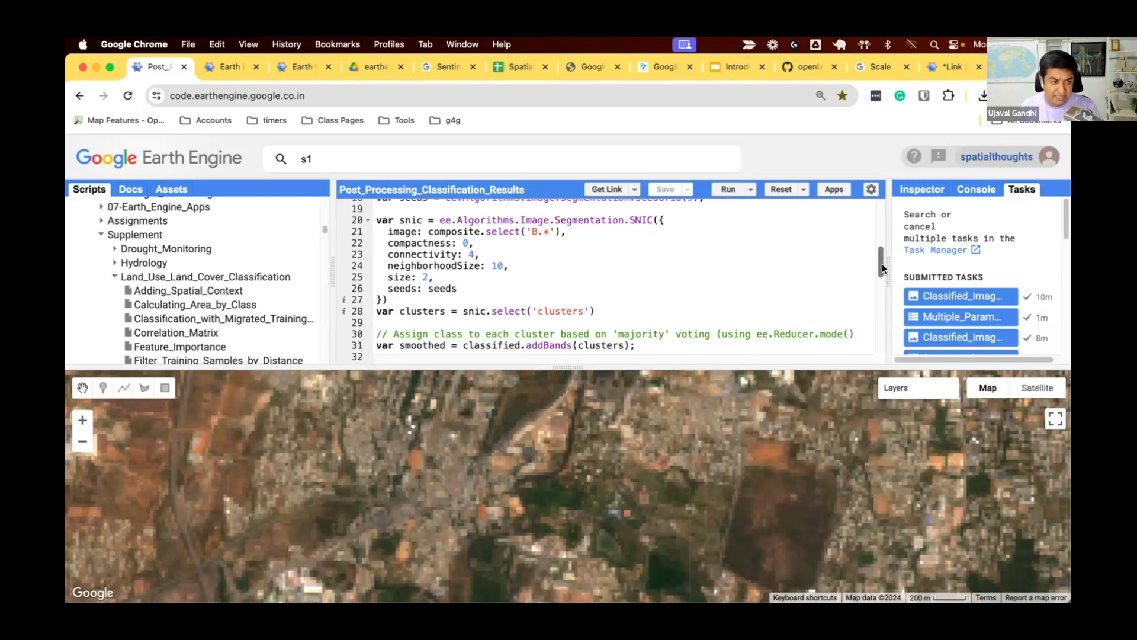
{"action": "scroll", "scroll_direction": "down", "scroll_amount": 3}
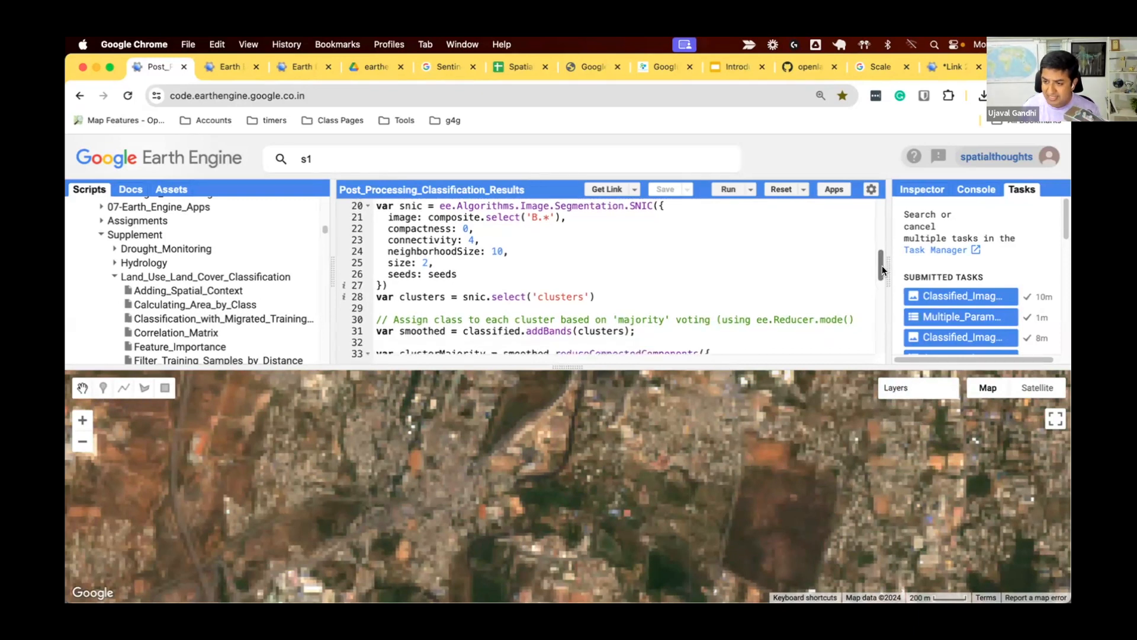
{"action": "left_click", "coordinate": [896, 387]}
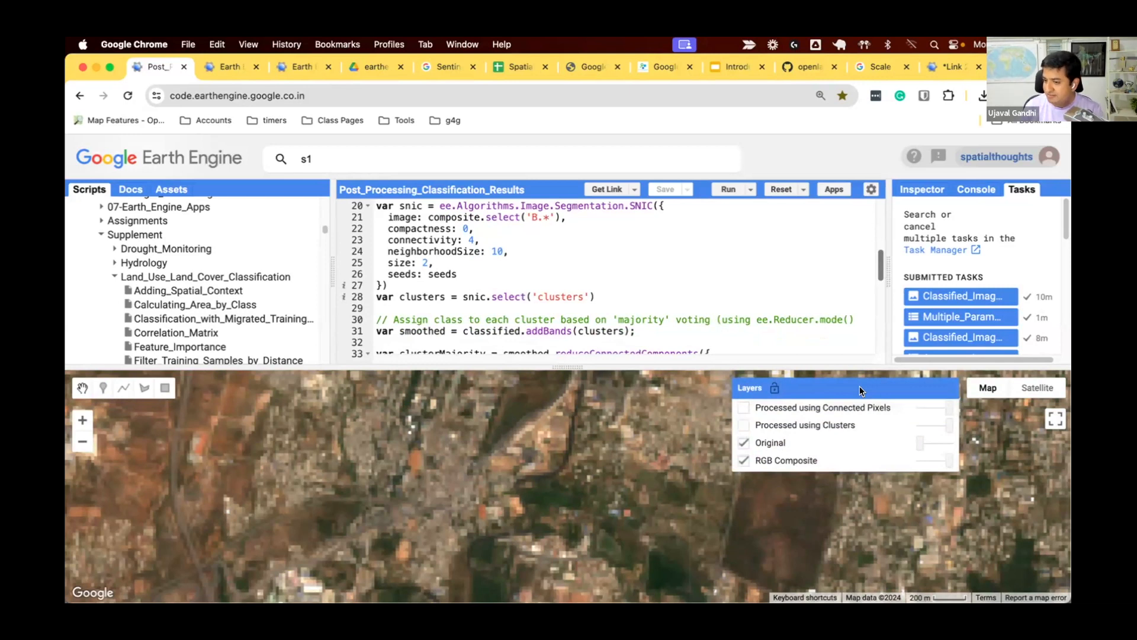
Turn on the 'Processed using Clusters' layer to show the cluster-majority smoothed result
{"action": "left_click", "coordinate": [742, 424]}
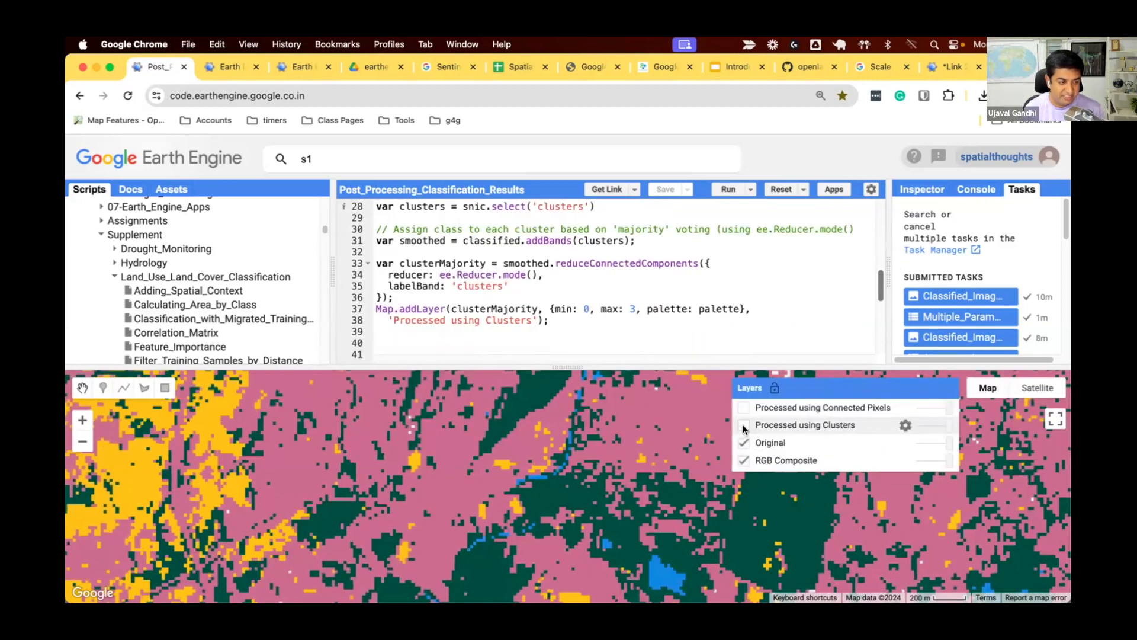
{"action": "left_click", "coordinate": [744, 426]}
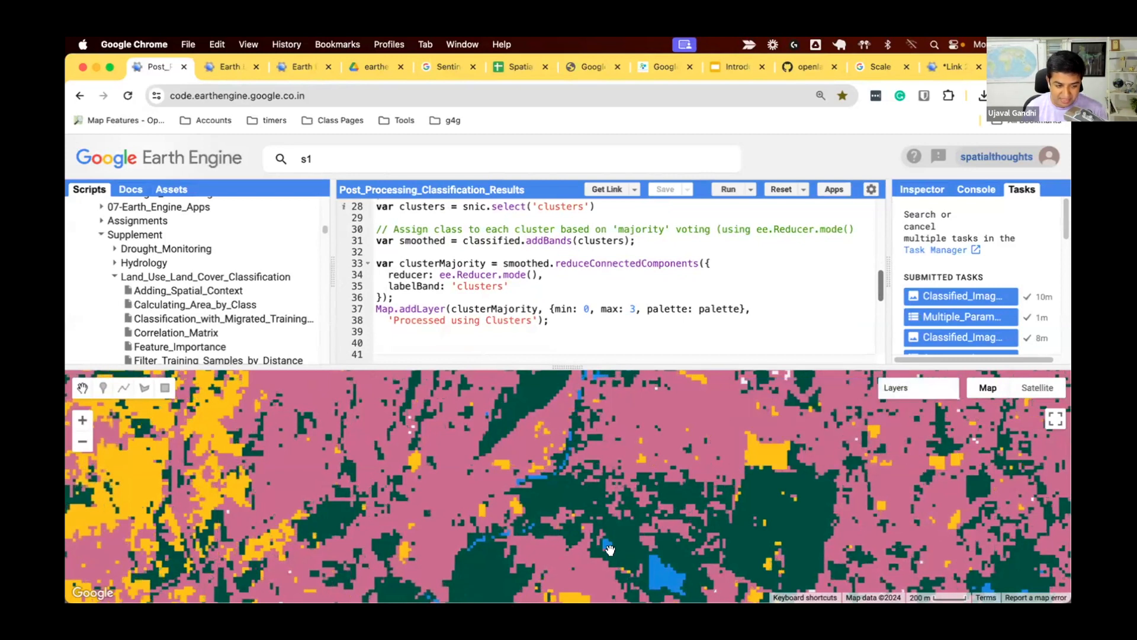
{"action": "left_click", "coordinate": [895, 386]}
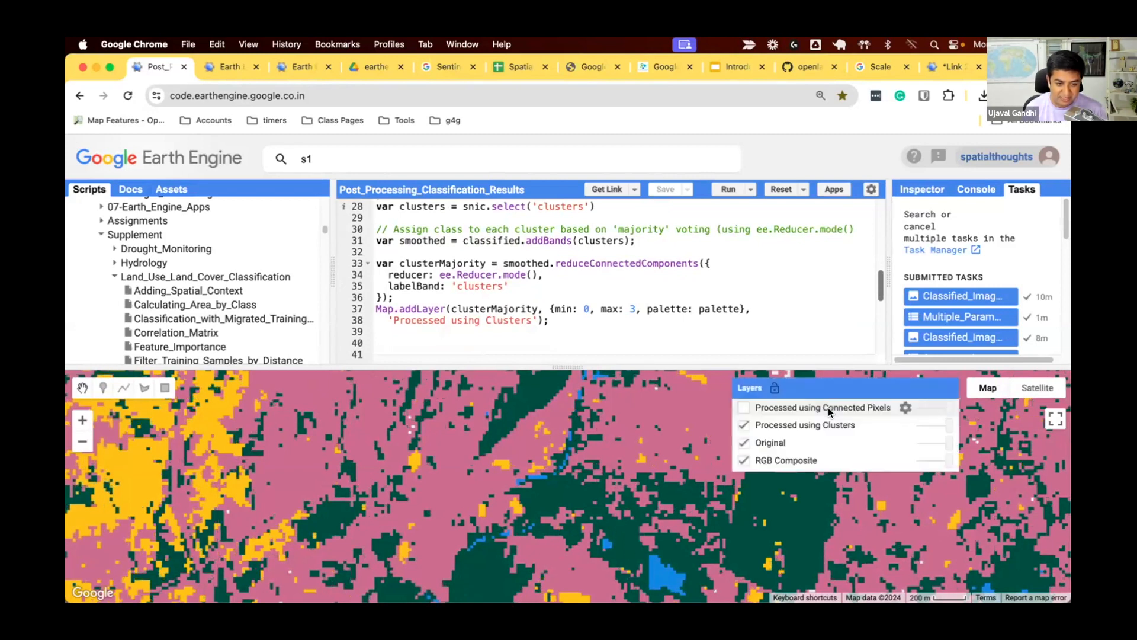
{"action": "left_click", "coordinate": [744, 424]}
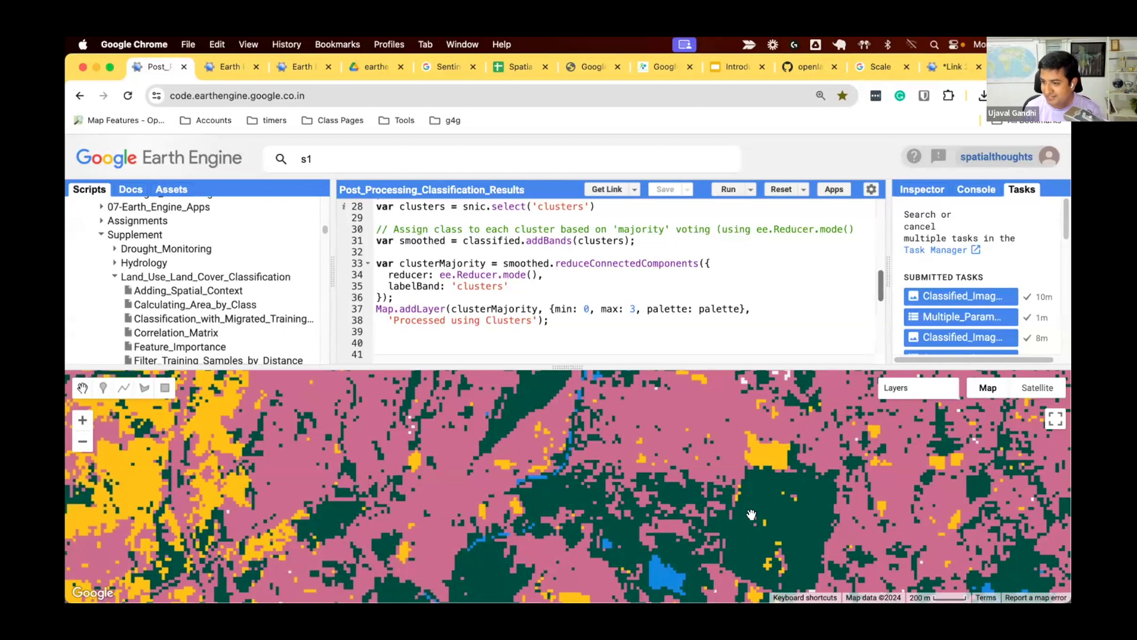
{"action": "mouse_move", "coordinate": [748, 508]}
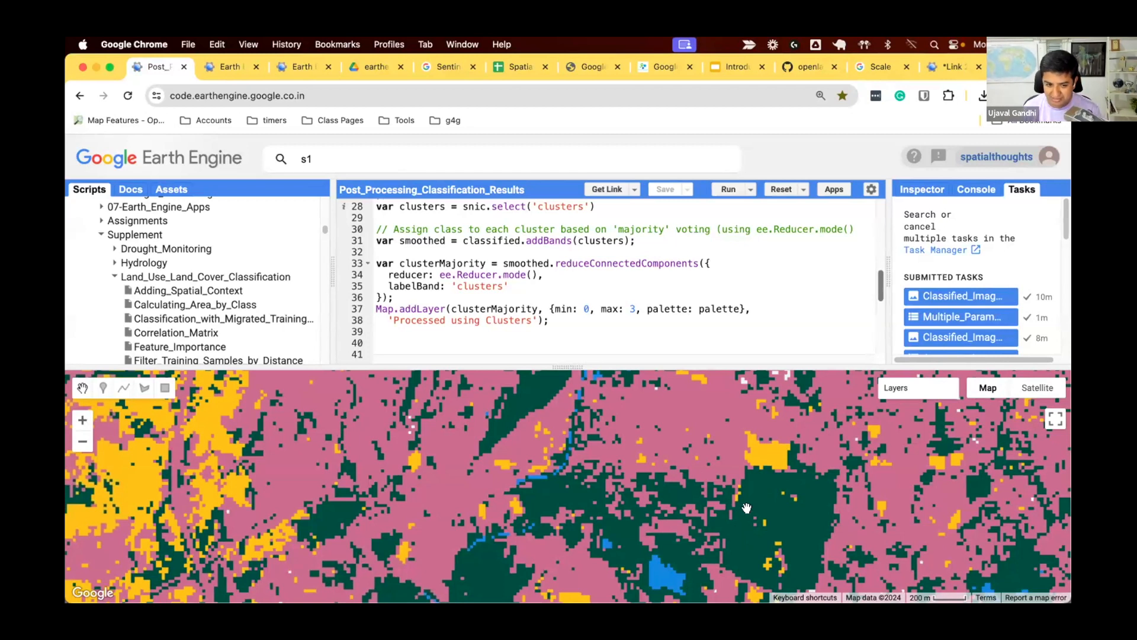
{"action": "mouse_move", "coordinate": [660, 451]}
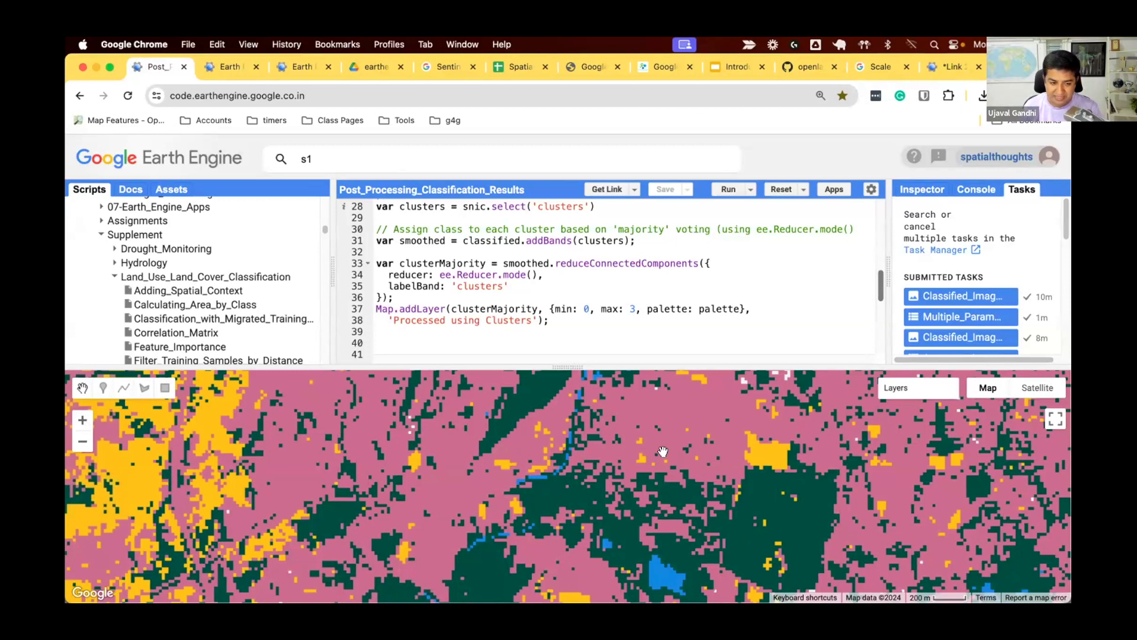
{"action": "mouse_move", "coordinate": [794, 535]}
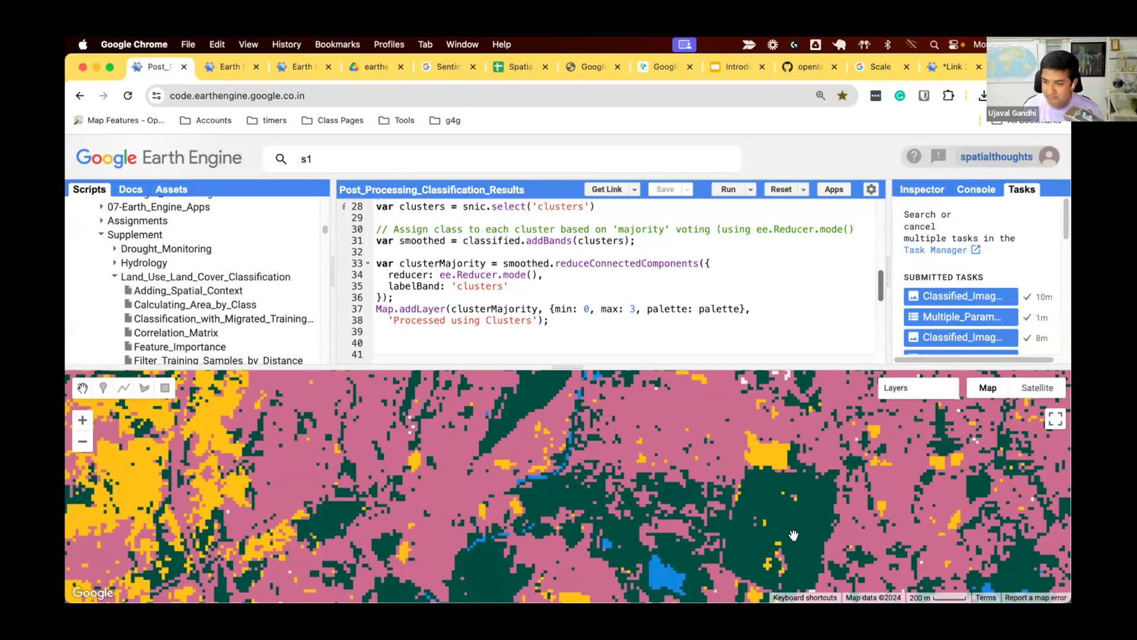
{"action": "mouse_move", "coordinate": [876, 283]}
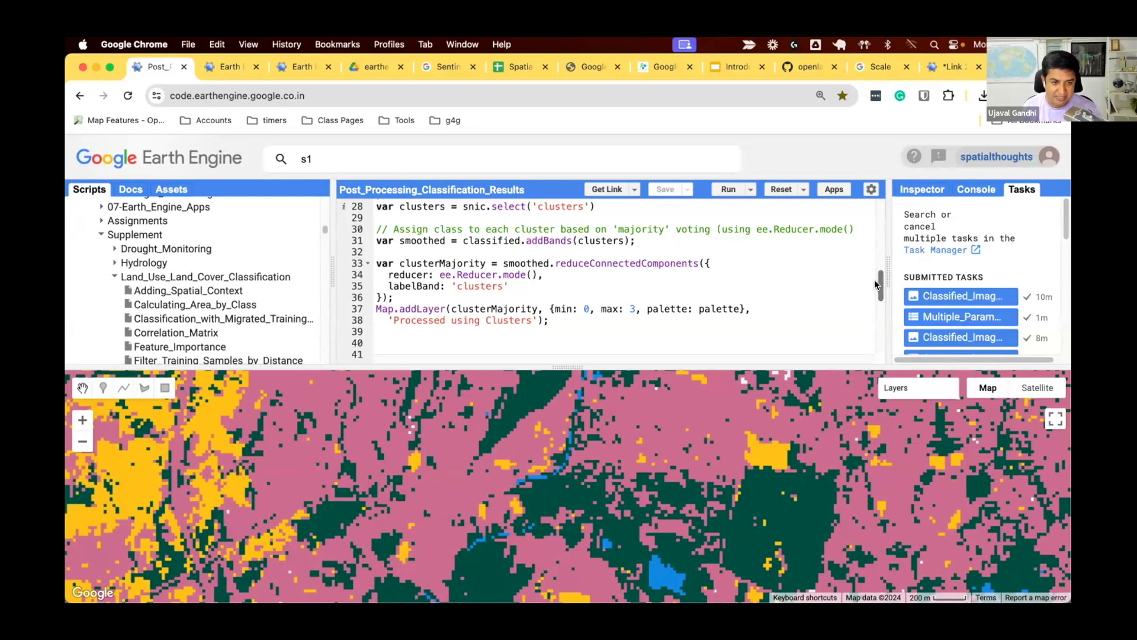
Review the connectedPixelCount code and show 'Processed using Connected Pixels' instead of the clusters layer
{"action": "scroll", "scroll_direction": "down", "scroll_amount": 3}
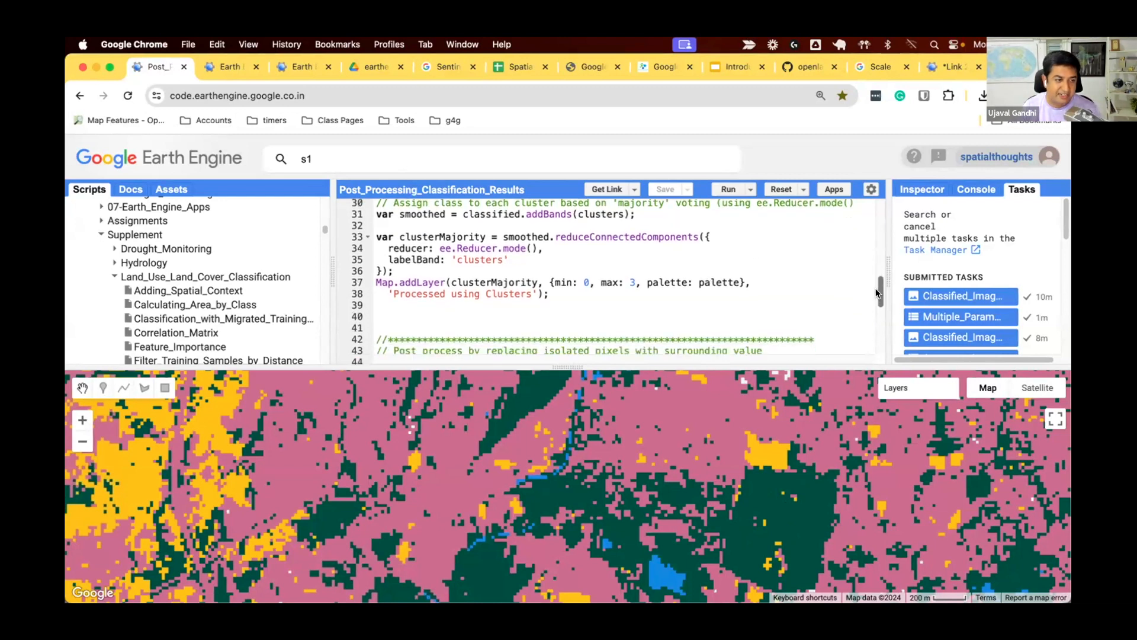
{"action": "scroll", "scroll_direction": "down", "scroll_amount": 3}
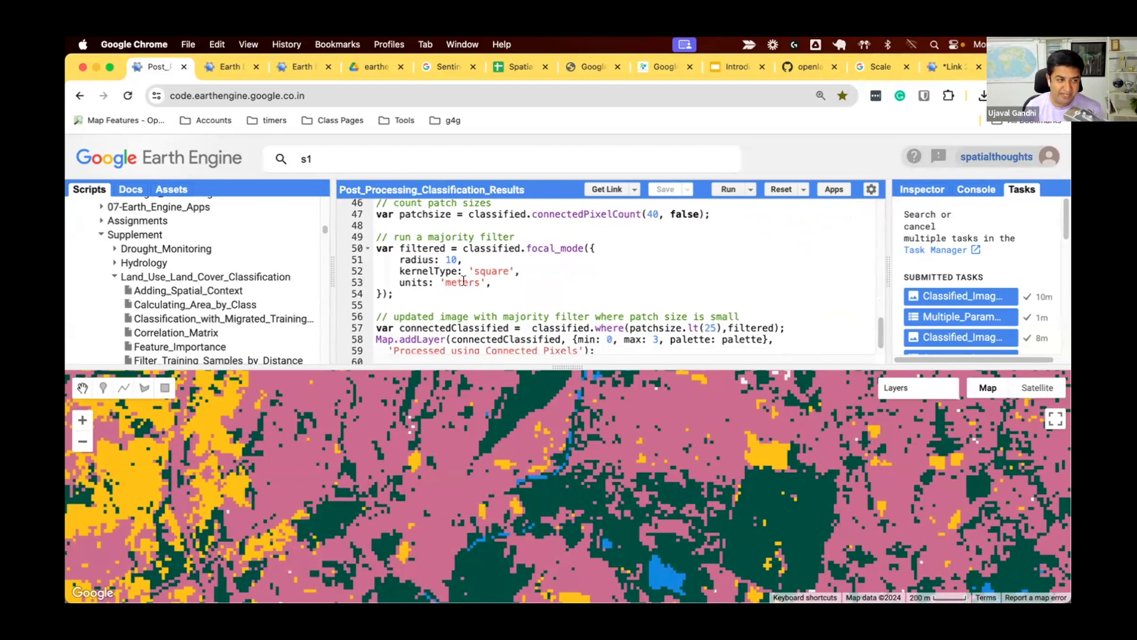
{"action": "scroll", "scroll_direction": "down", "scroll_amount": 3}
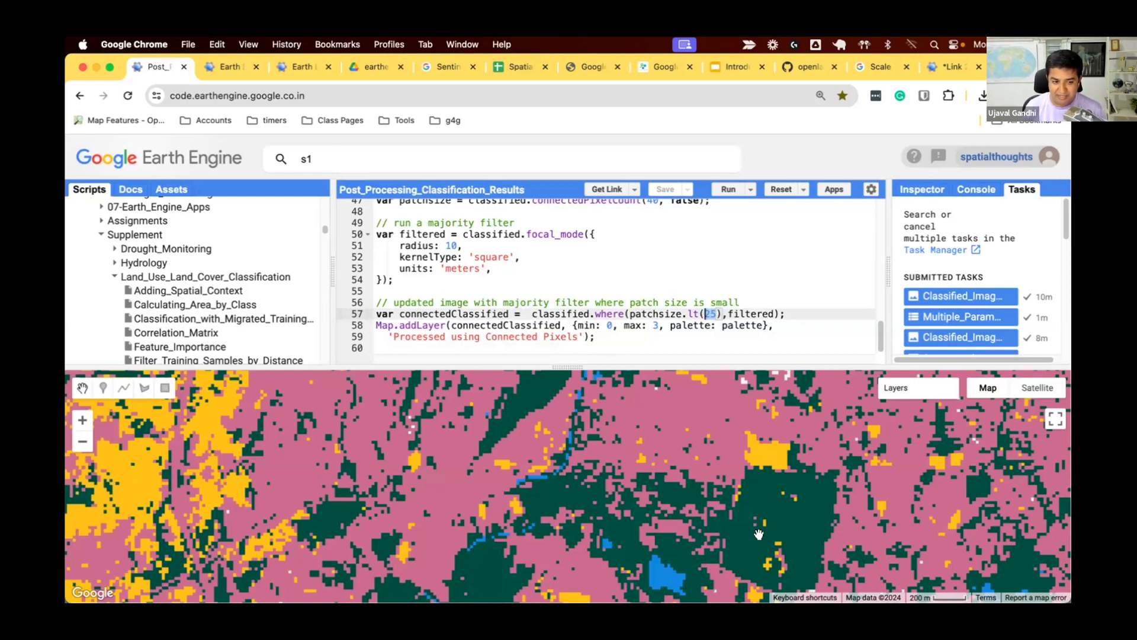
{"action": "mouse_move", "coordinate": [779, 513]}
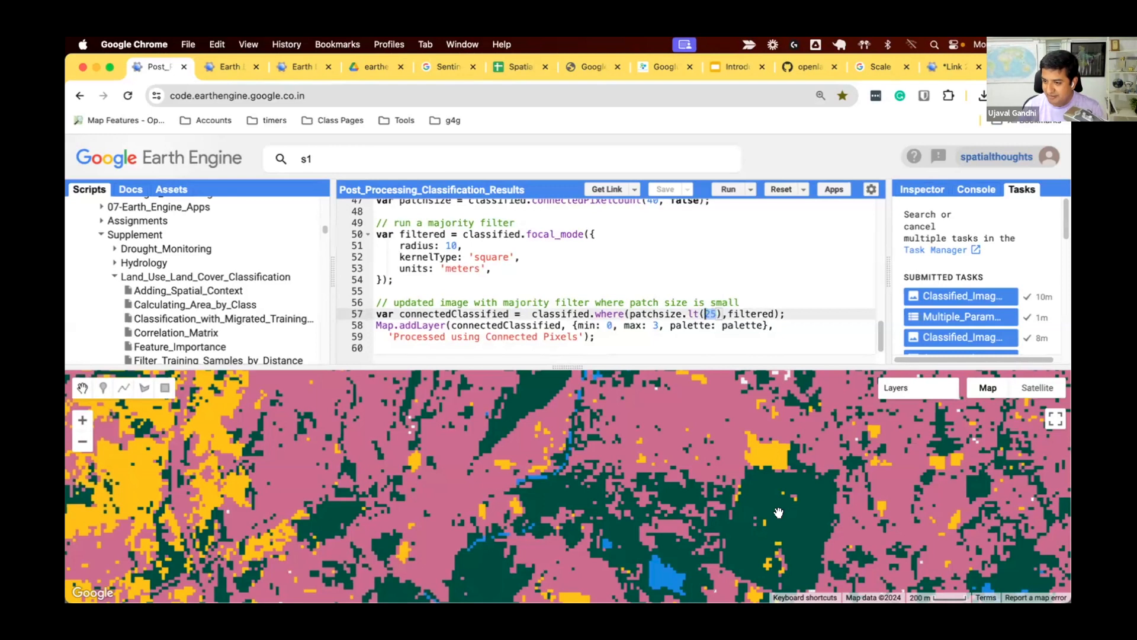
{"action": "left_click", "coordinate": [896, 386]}
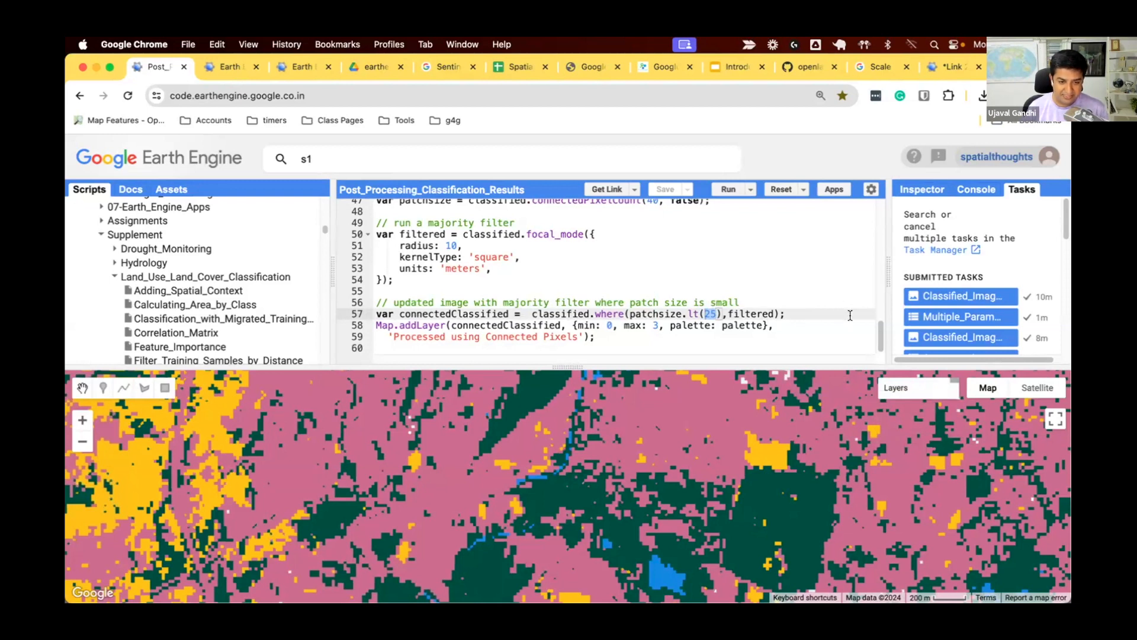
{"action": "mouse_move", "coordinate": [873, 358]}
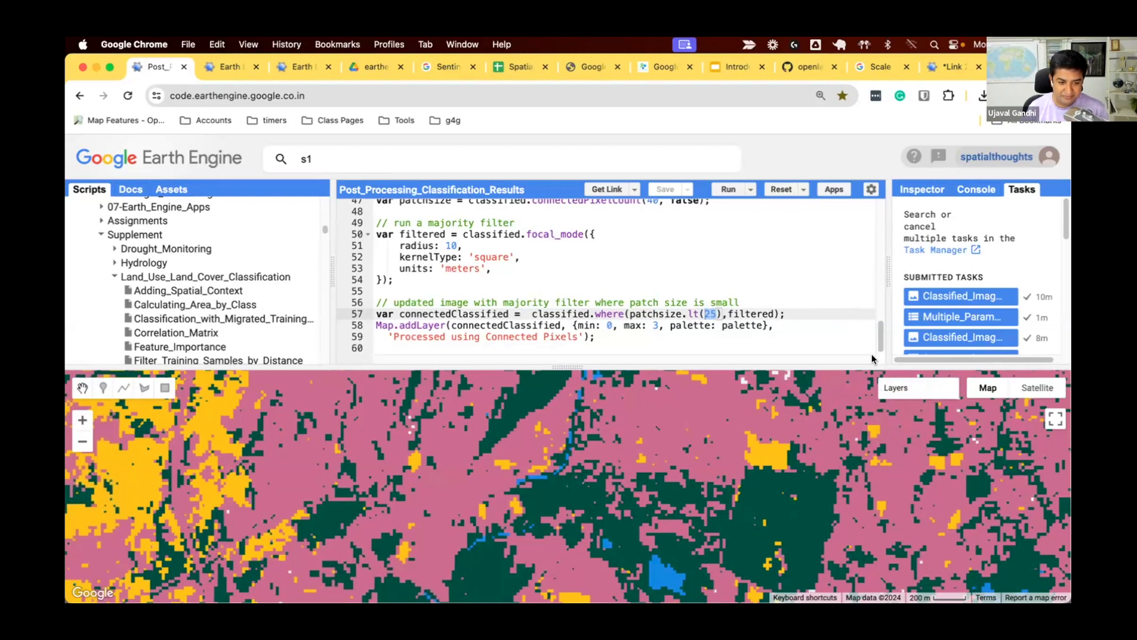
{"action": "left_click", "coordinate": [896, 387]}
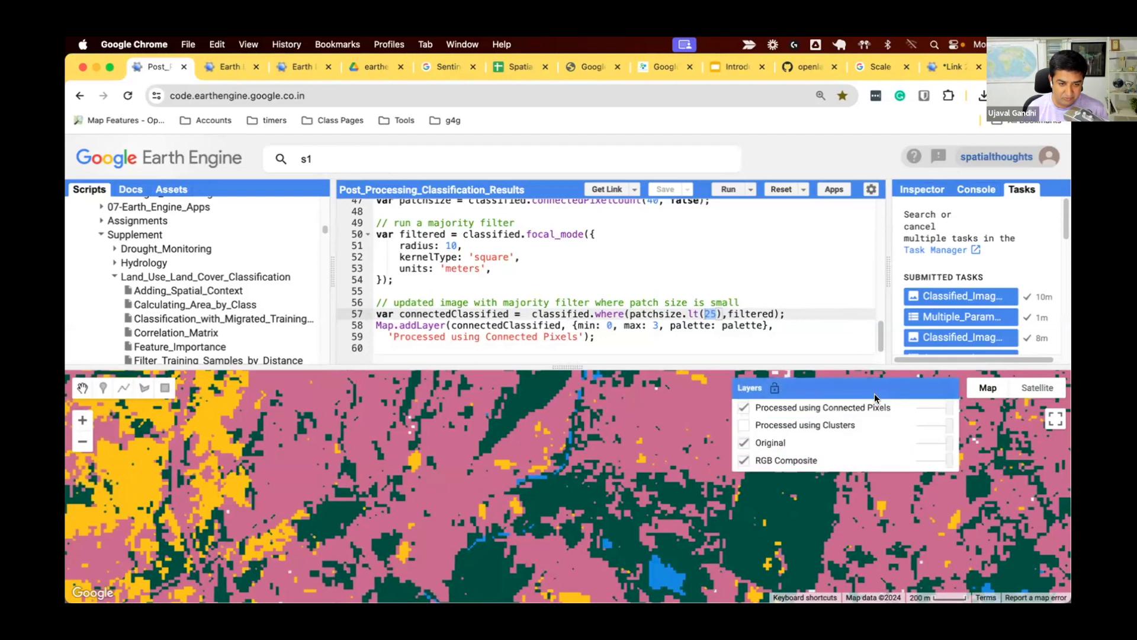
{"action": "left_click", "coordinate": [744, 406]}
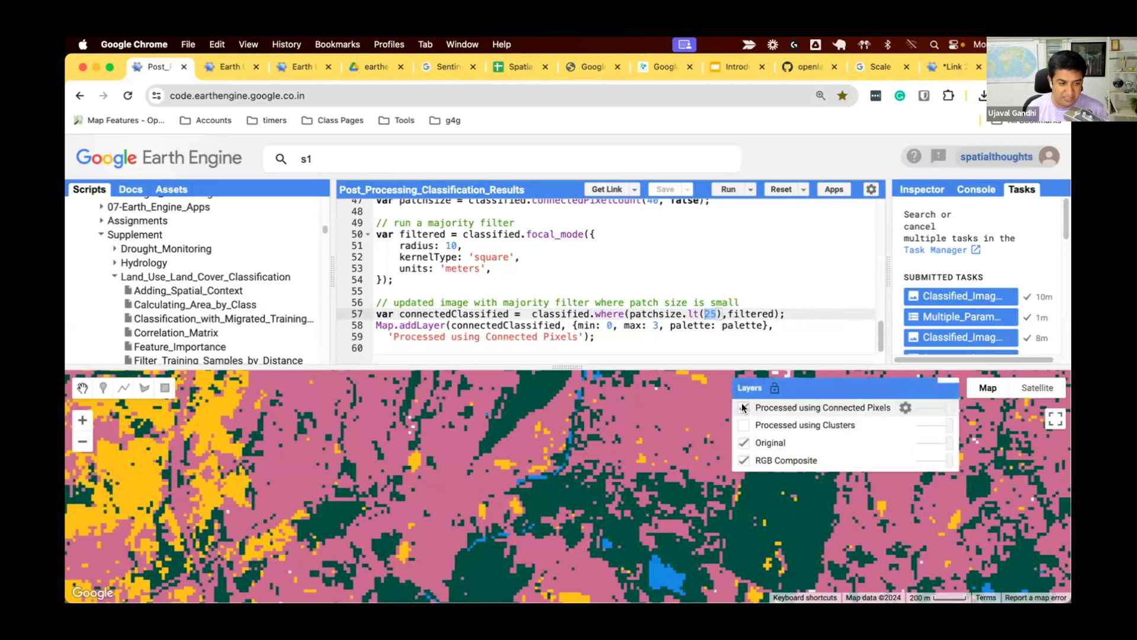